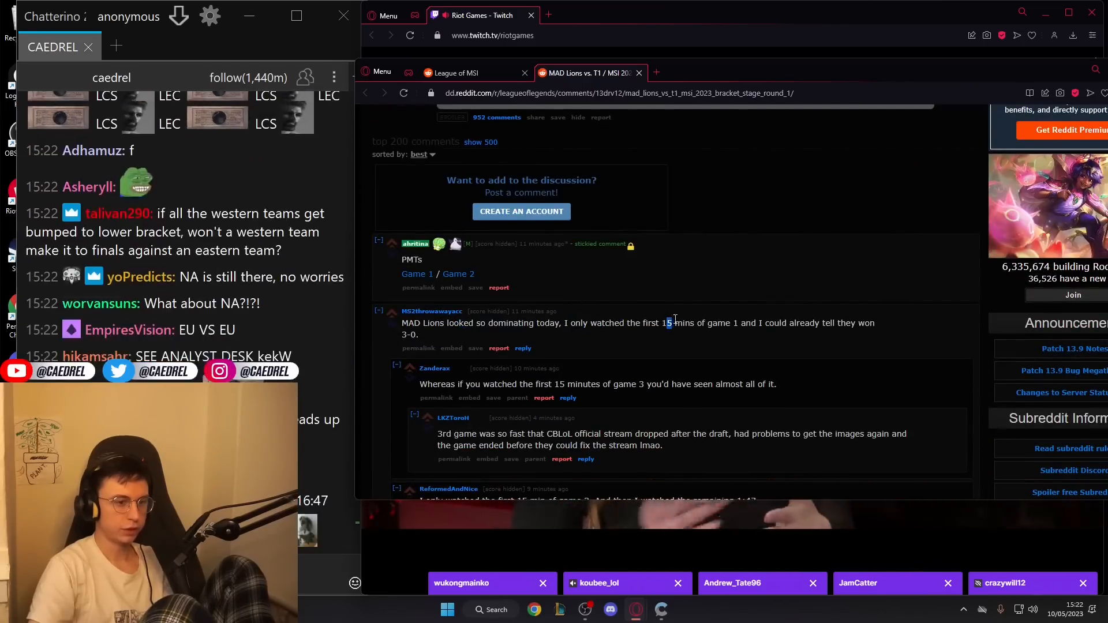
Scroll through the linked Imgur post, then switch back to the MAD Lions vs. T1 tab
scroll(down, 3)
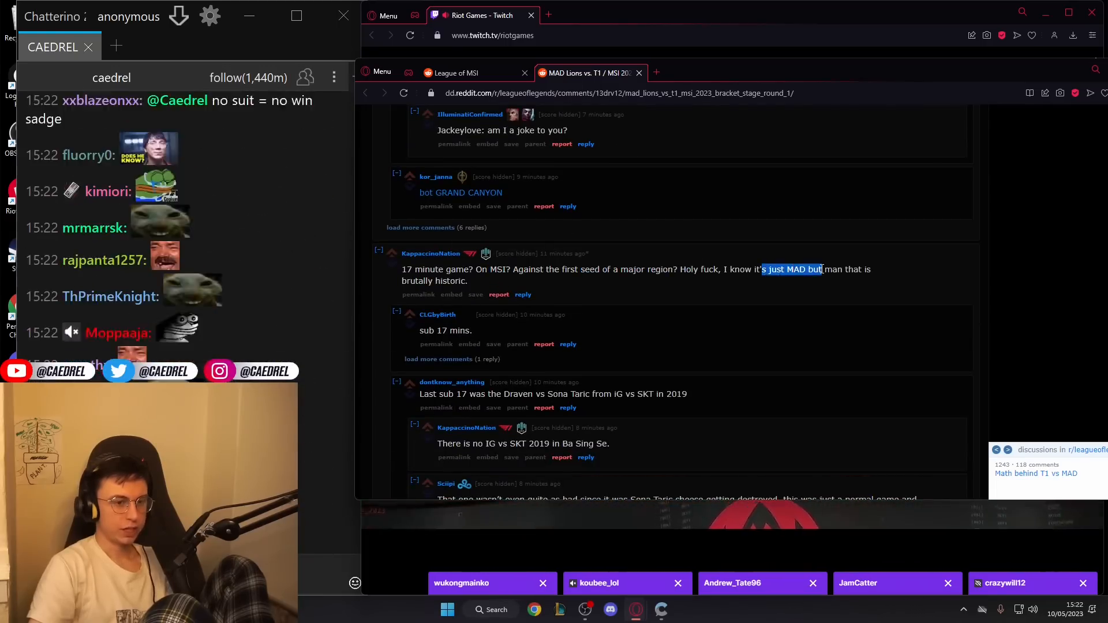
scroll(down, 3)
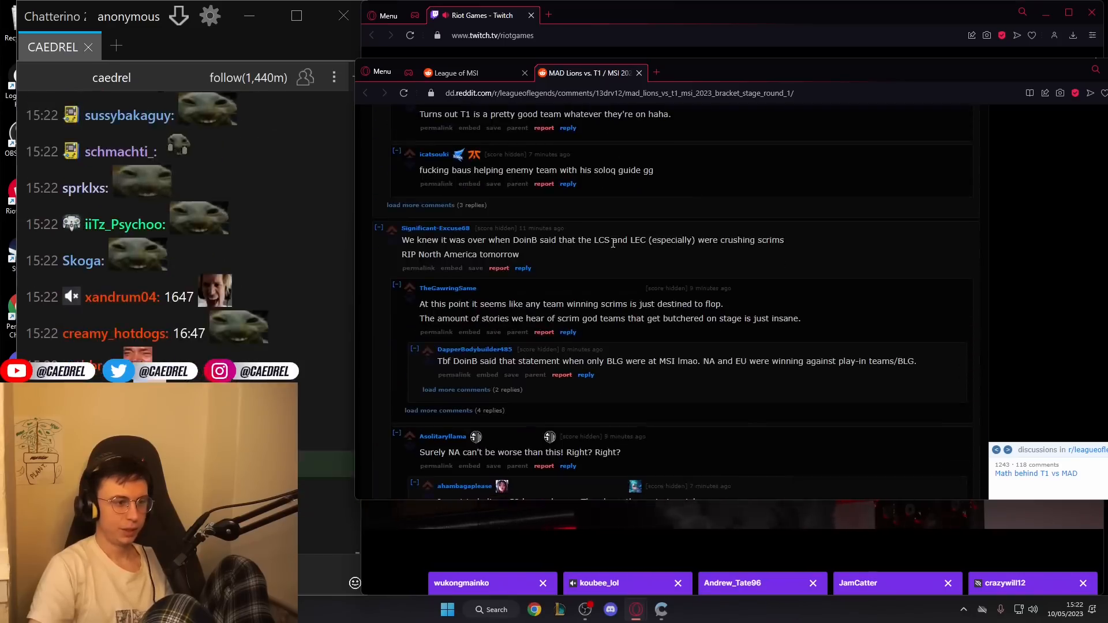
scroll(down, 3)
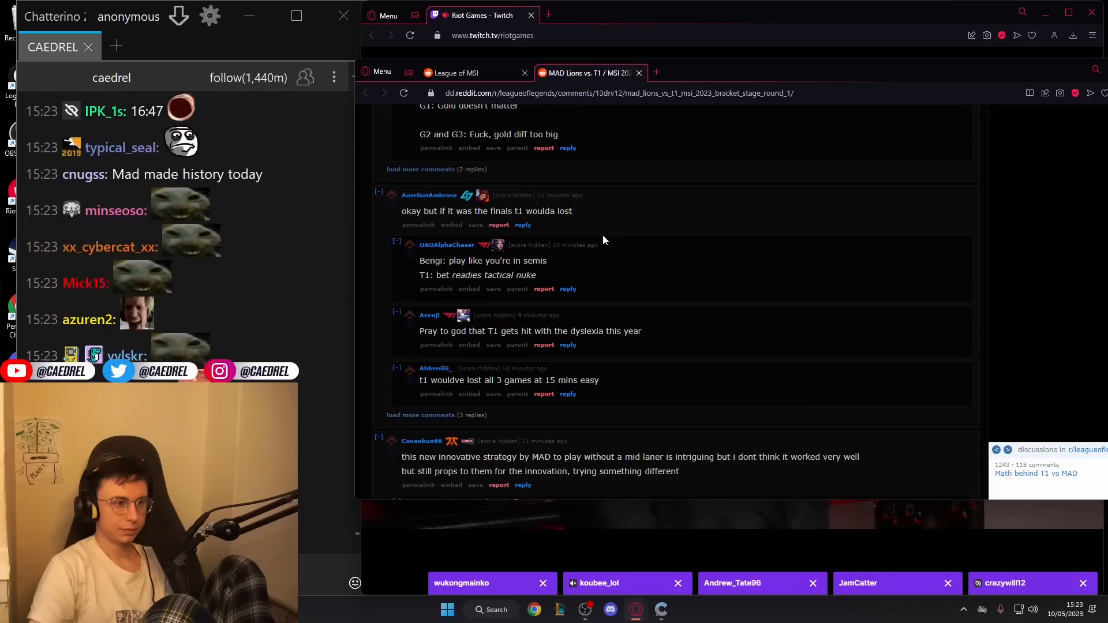
scroll(down, 3)
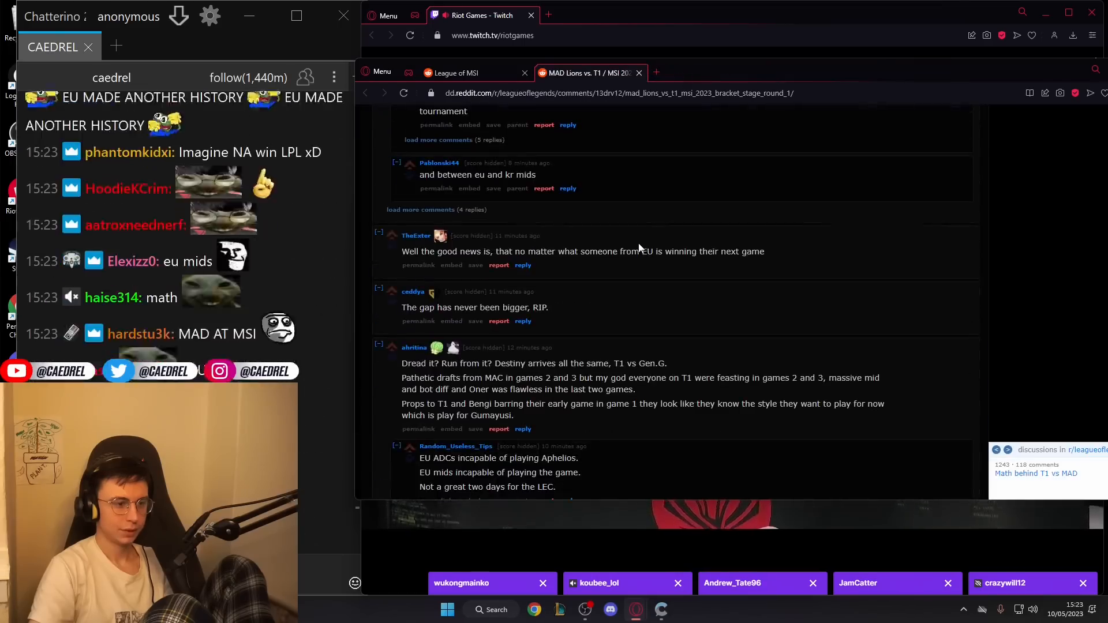
scroll(down, 3)
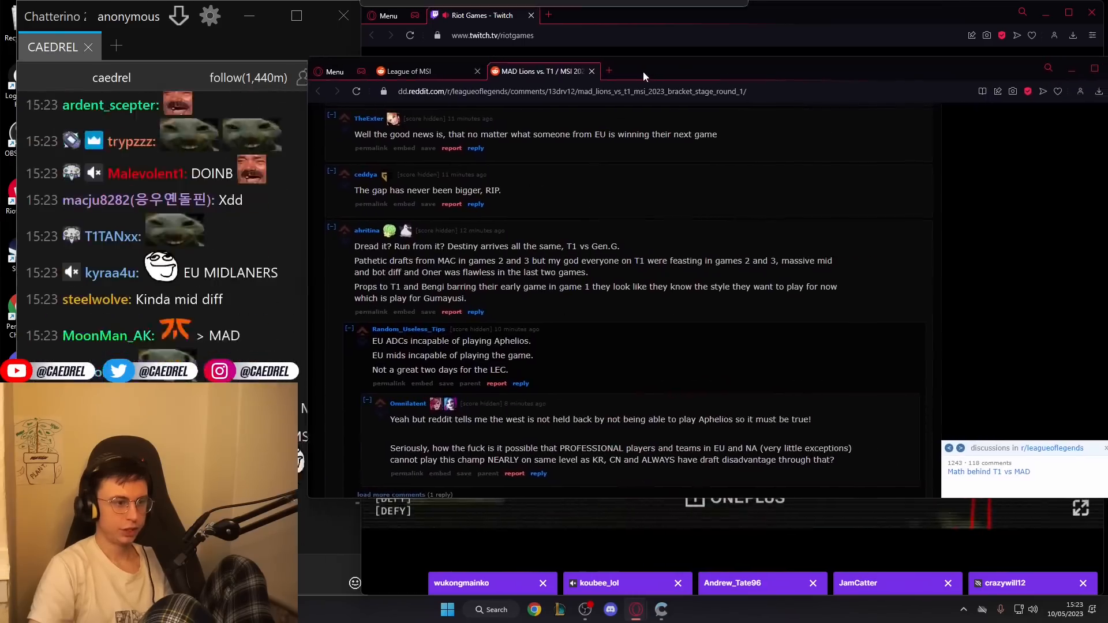
scroll(down, 3)
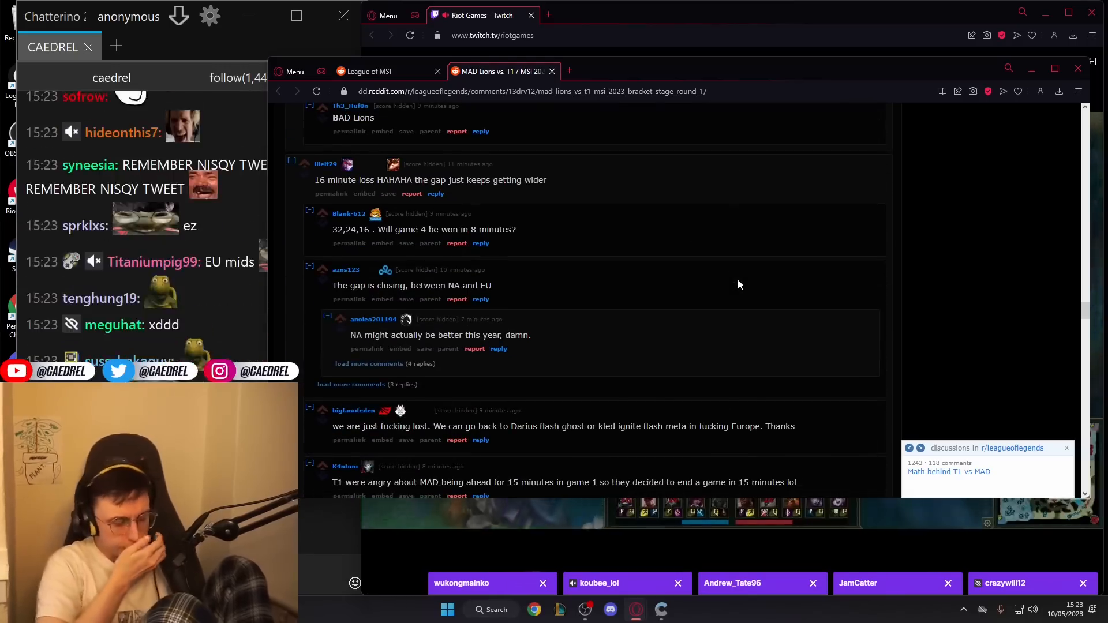
scroll(down, 3)
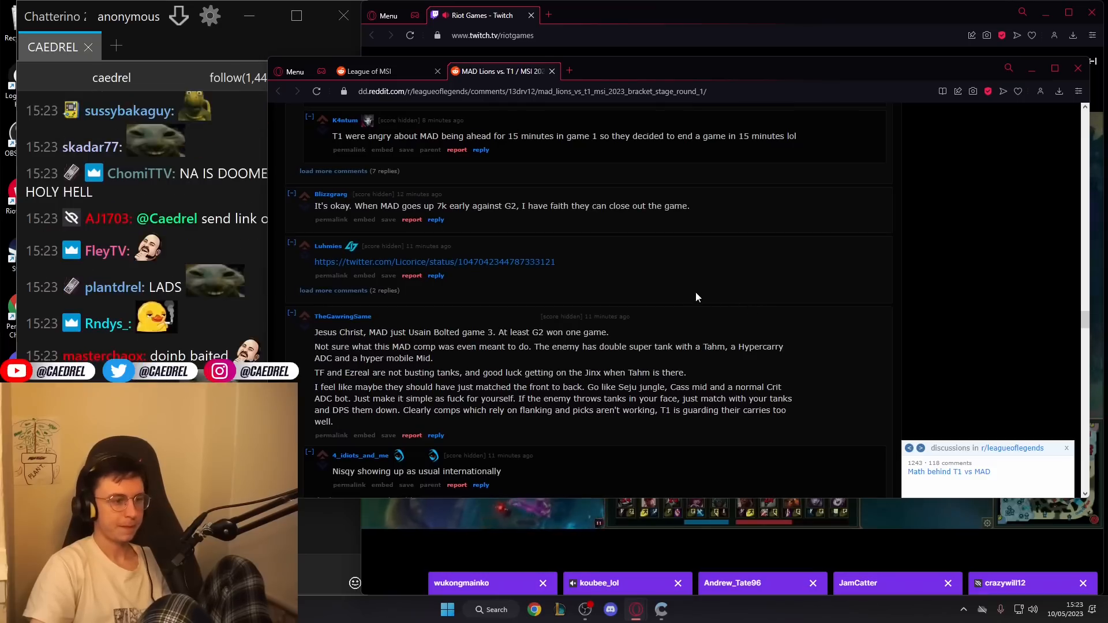
scroll(down, 3)
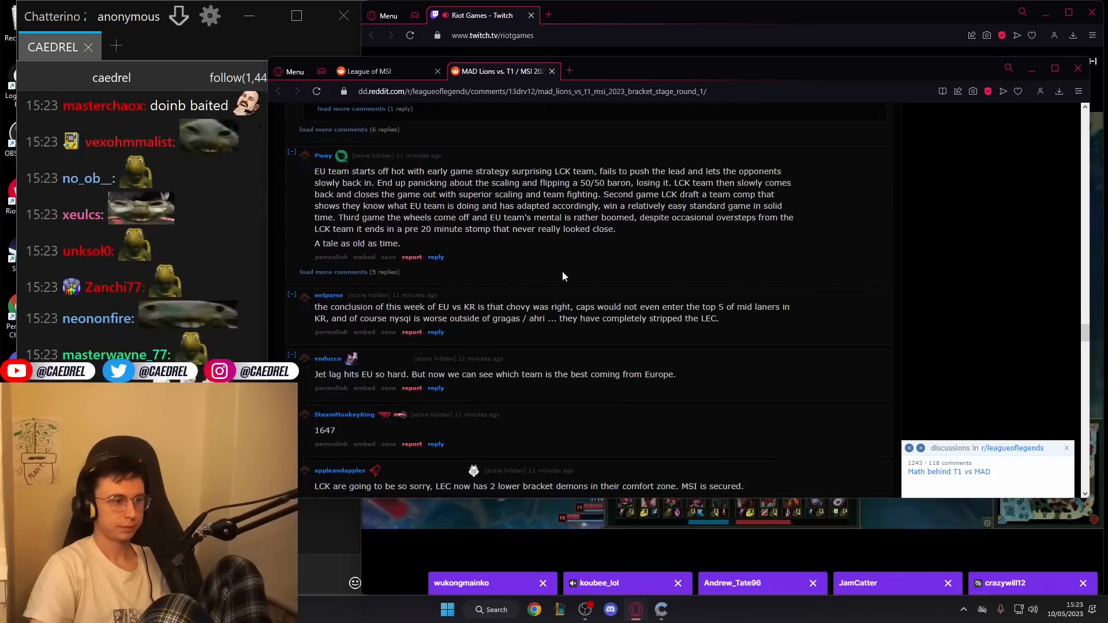
scroll(down, 3)
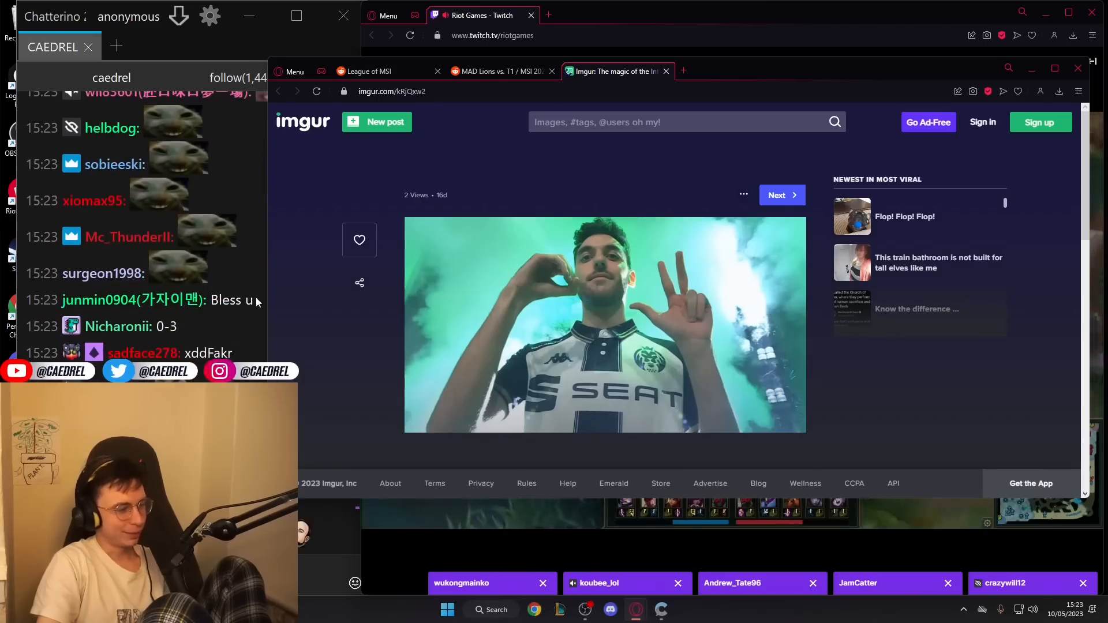
mouse_move(502, 70)
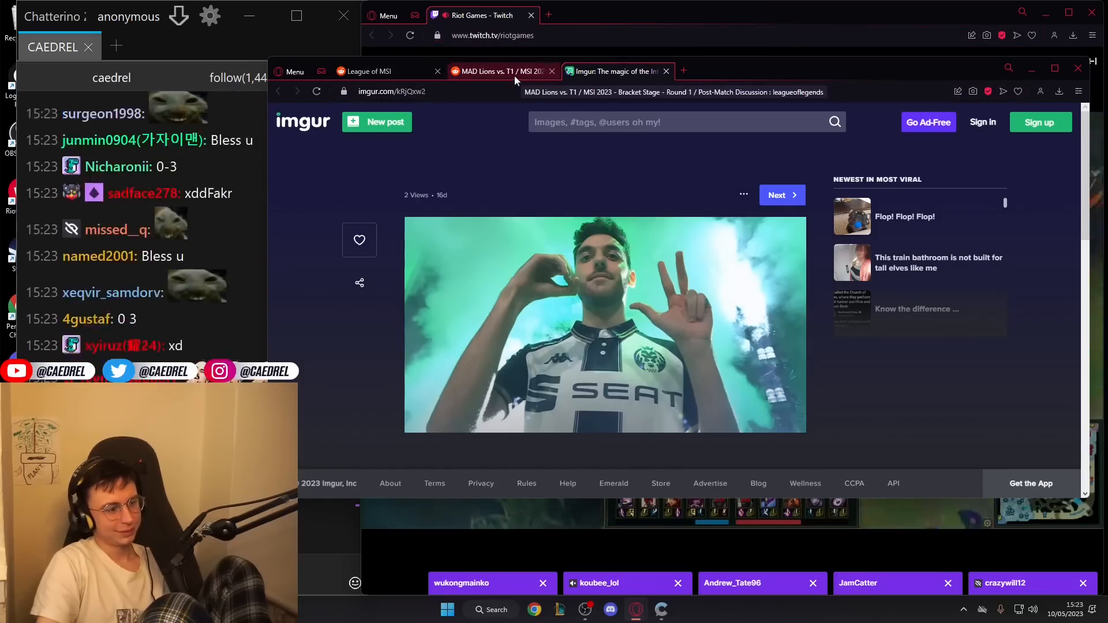
click(501, 71)
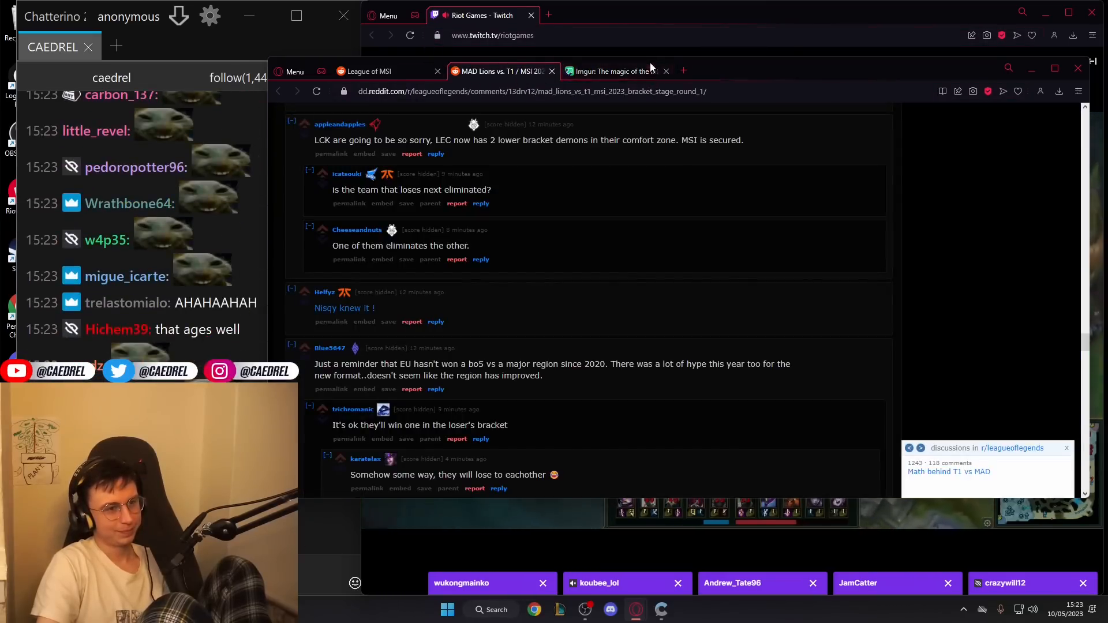
Close the Imgur tab and scroll down the thread's comments
click(664, 70)
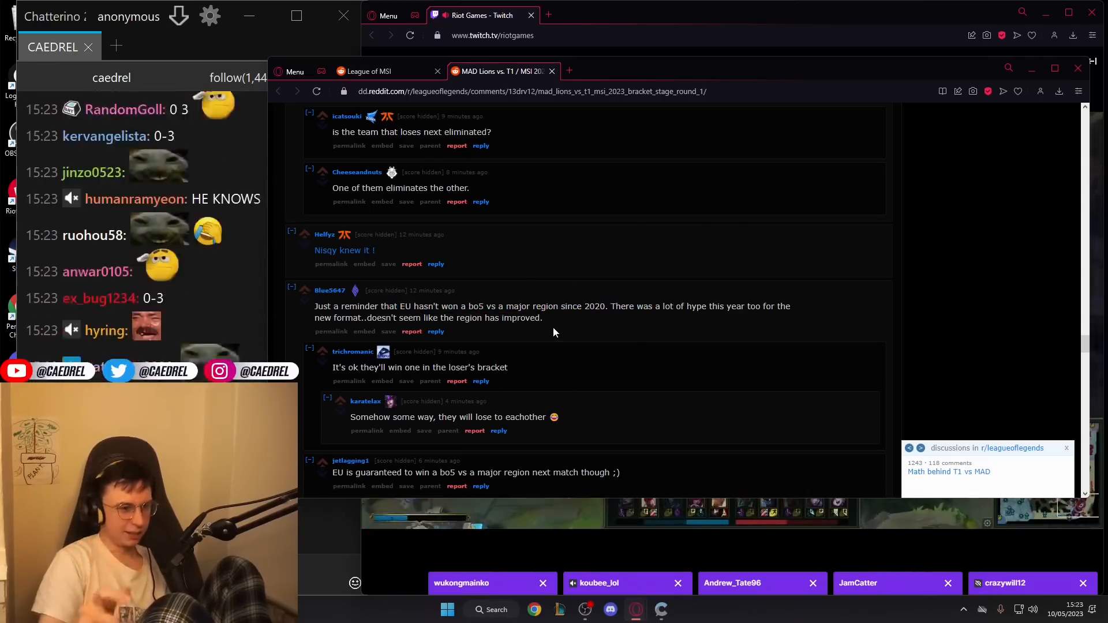
scroll(down, 3)
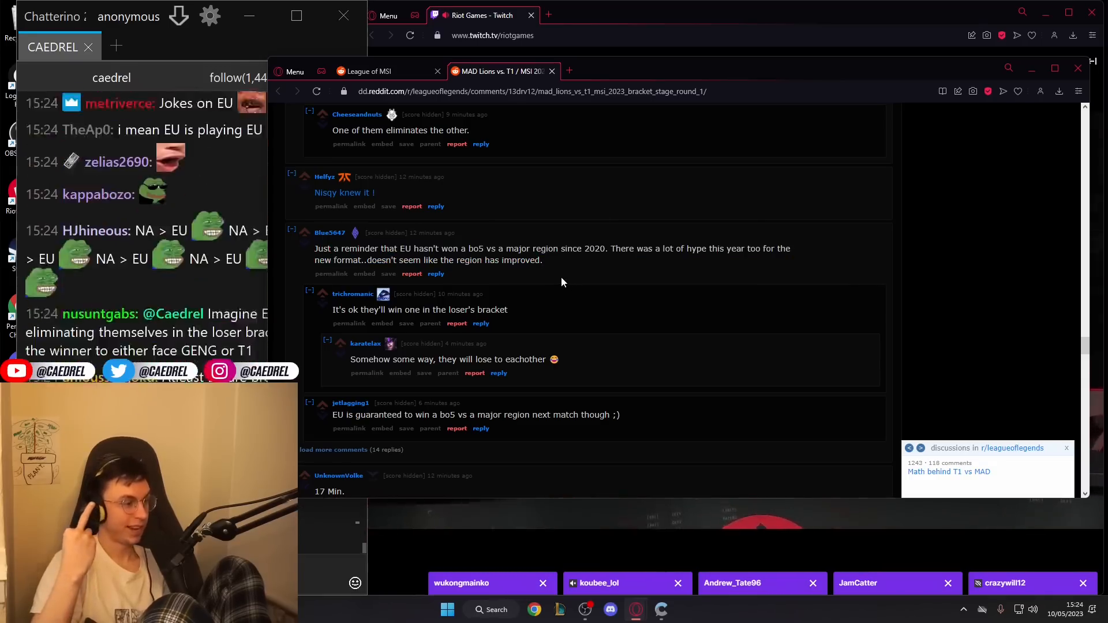
scroll(down, 3)
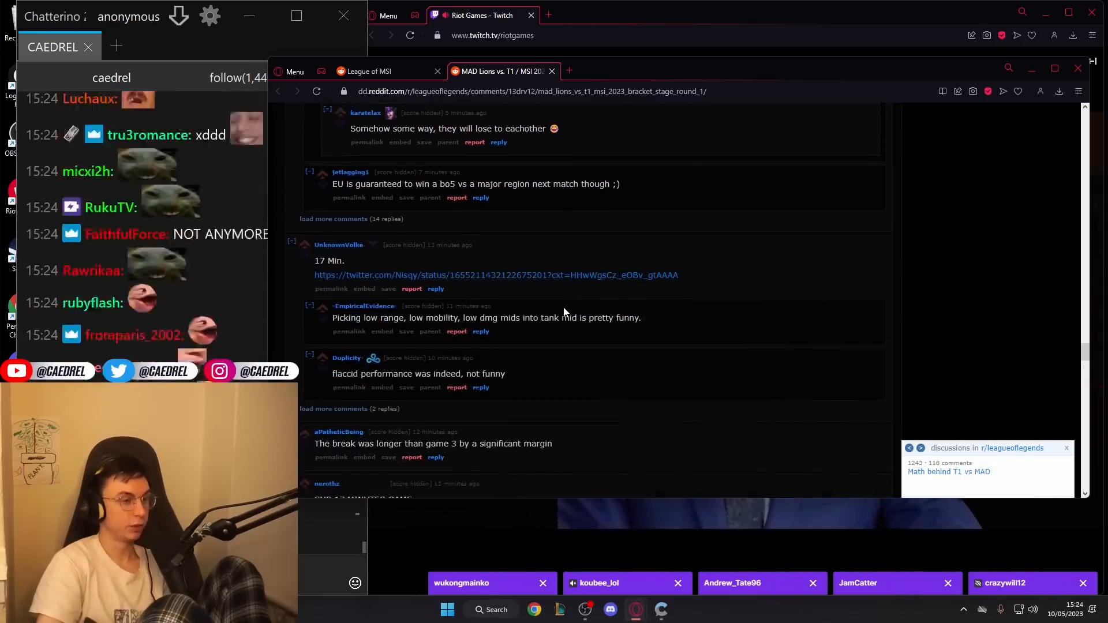
Scroll further, open the linked Nisqy tweet from a comment, then close it
scroll(down, 3)
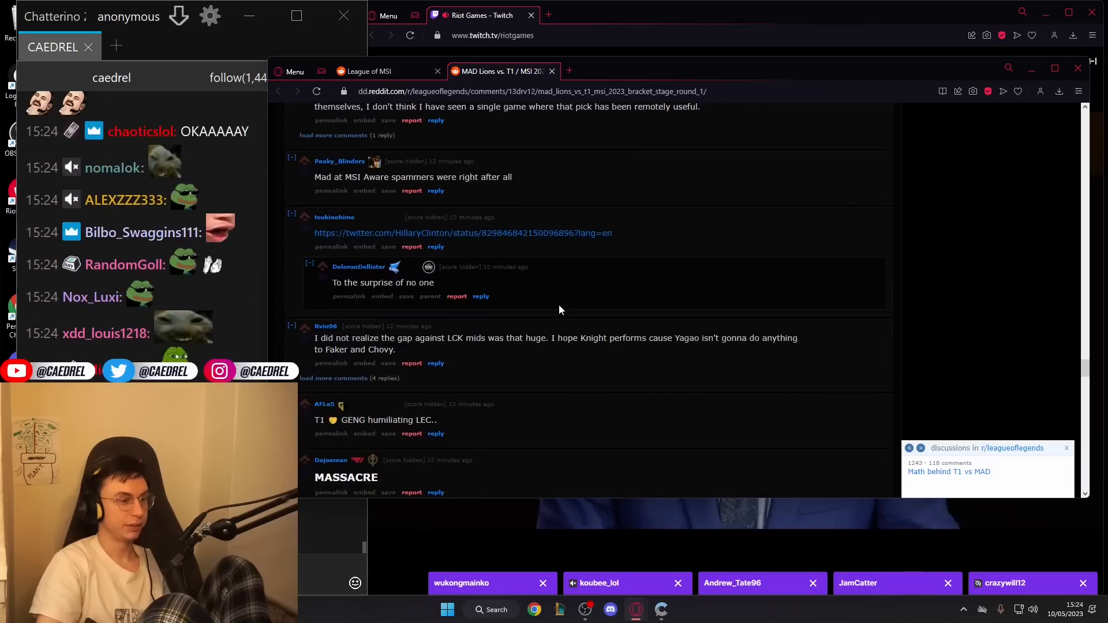
scroll(down, 3)
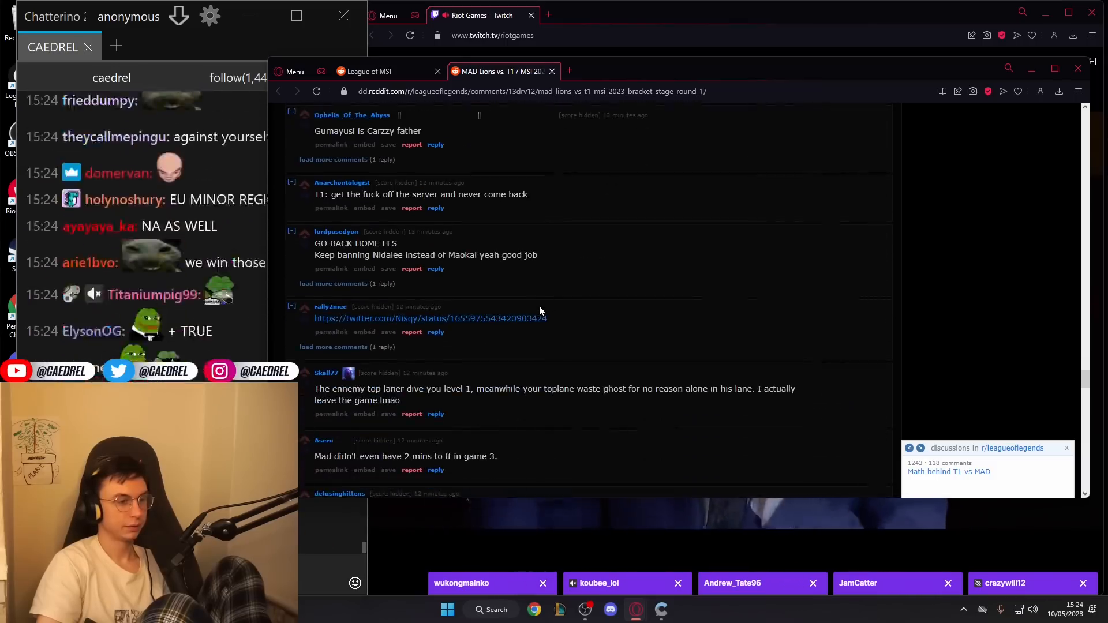
click(429, 318)
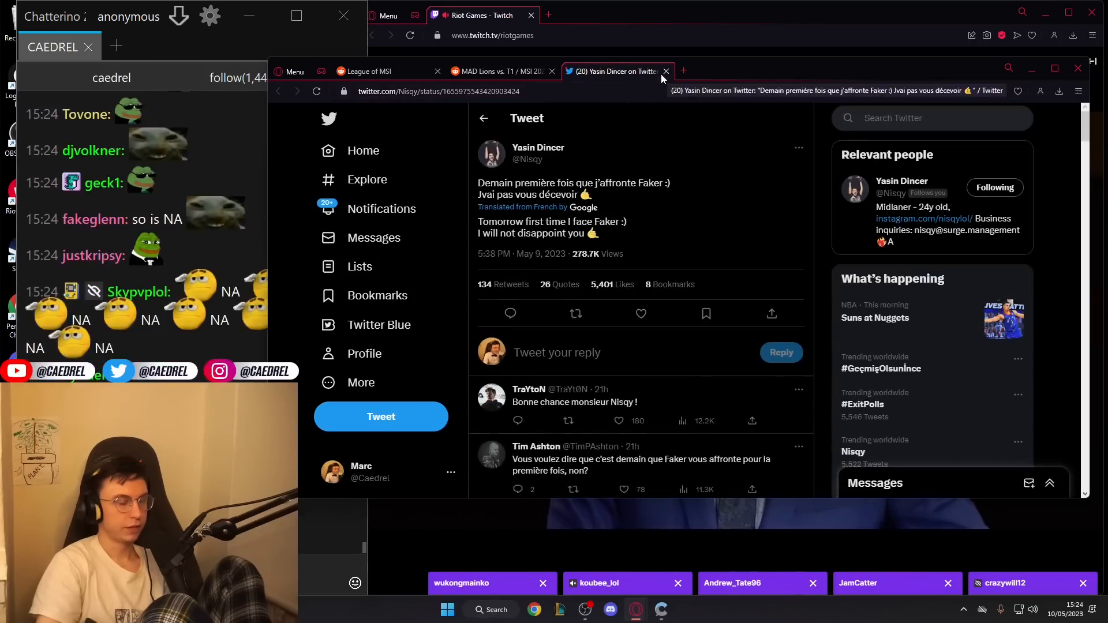
click(664, 72)
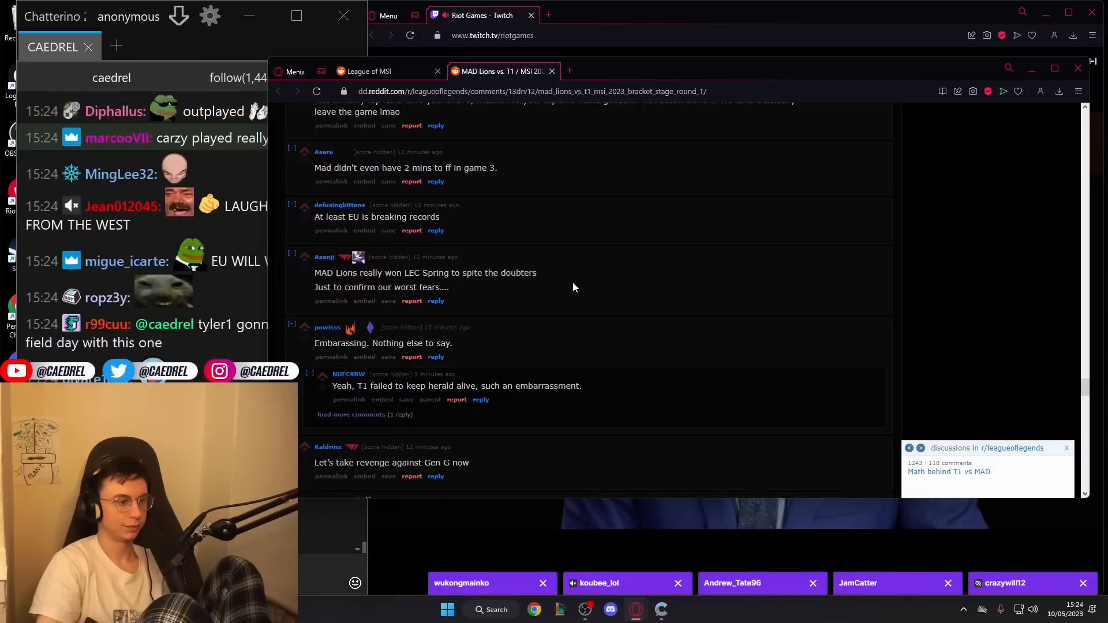
Scroll a little further down the post-match thread
scroll(down, 3)
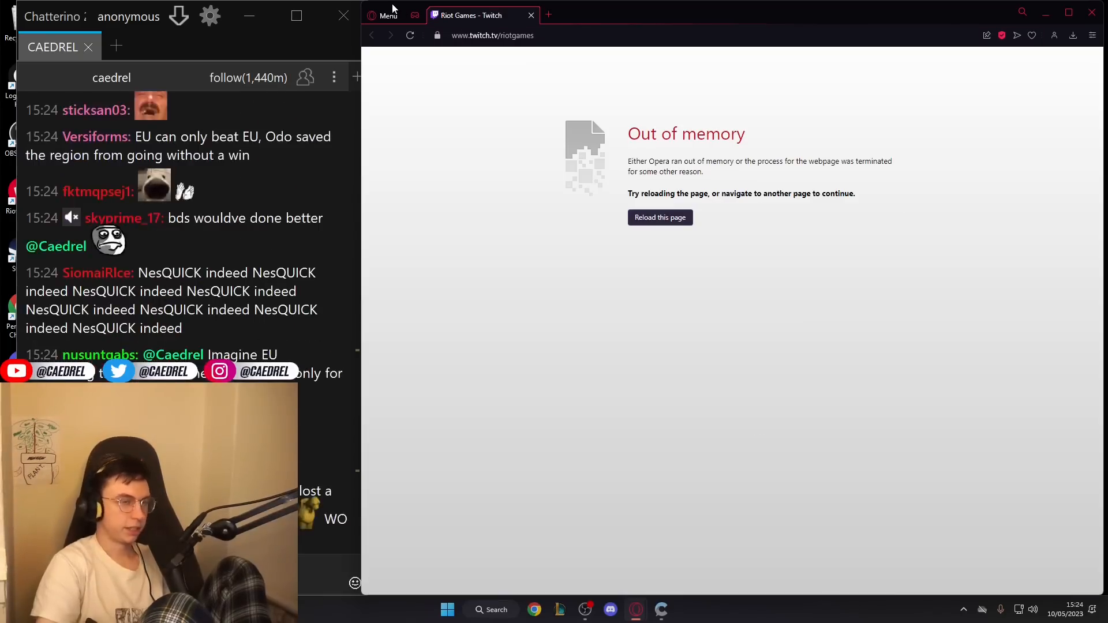
scroll(down, 3)
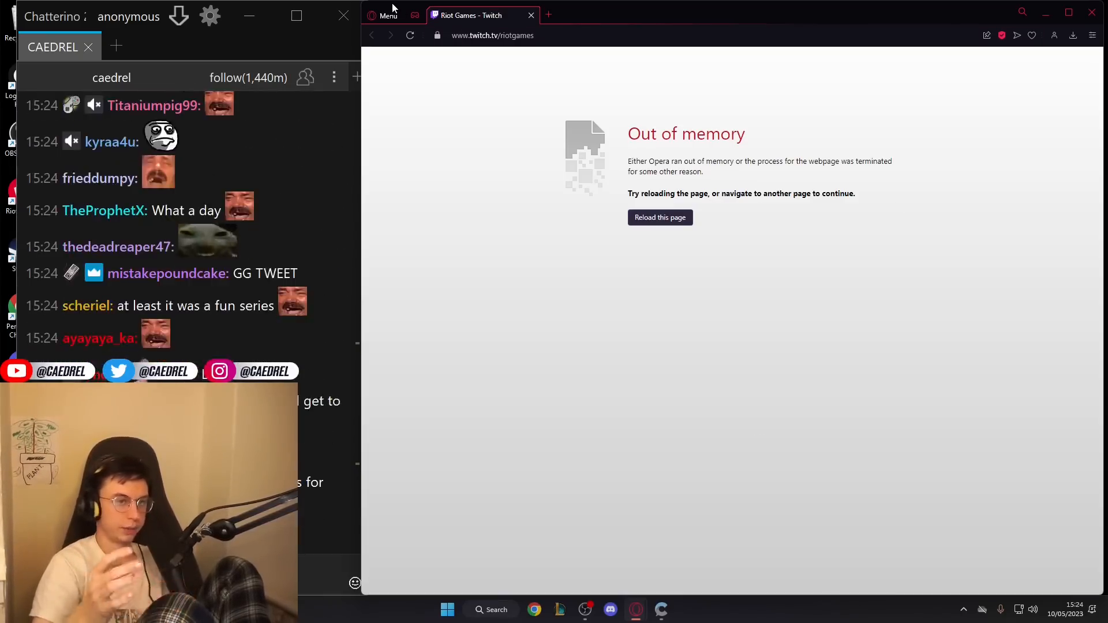
scroll(down, 3)
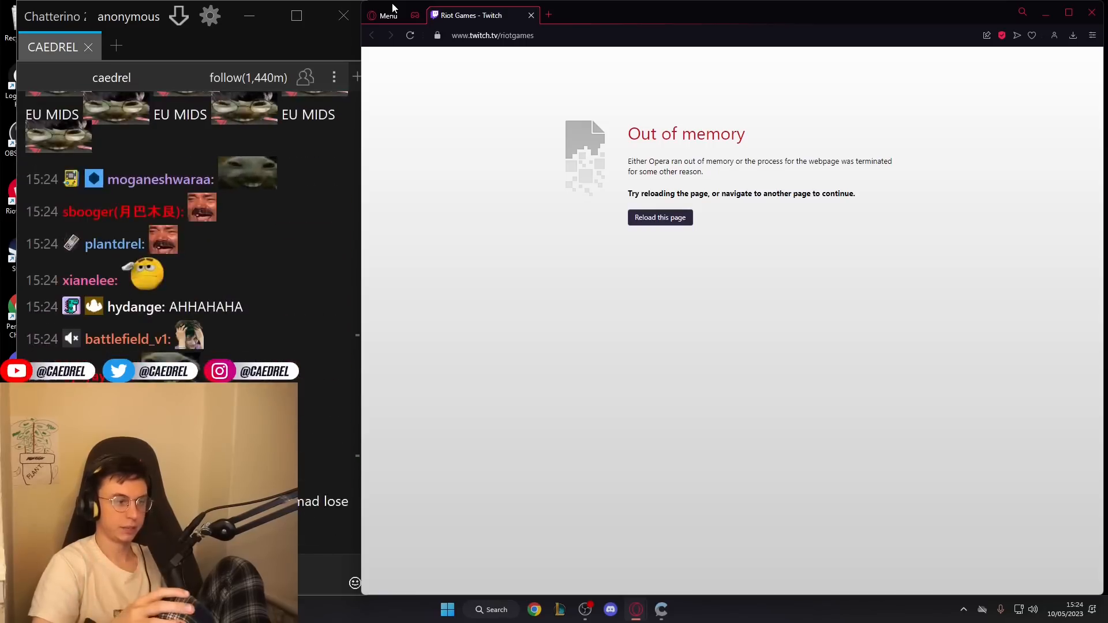